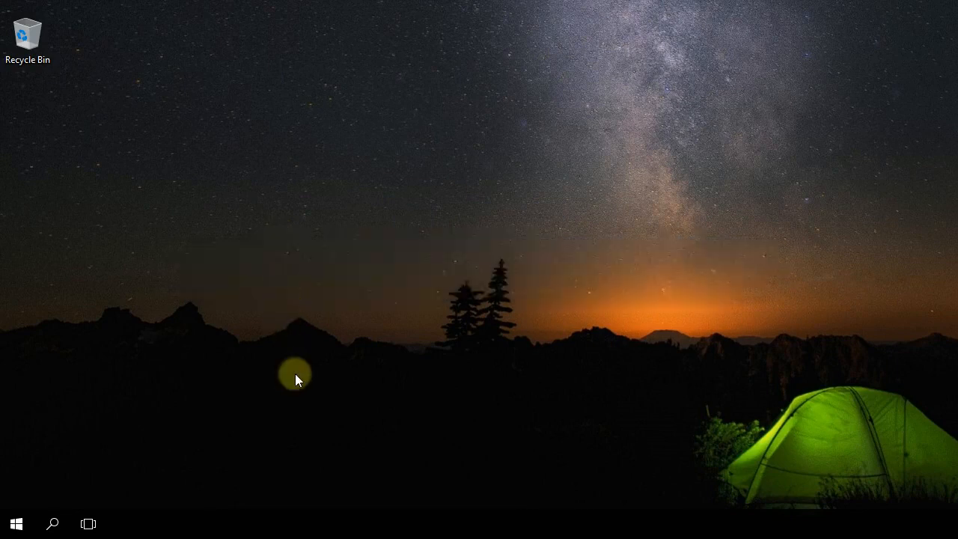
mouse_move(202, 456)
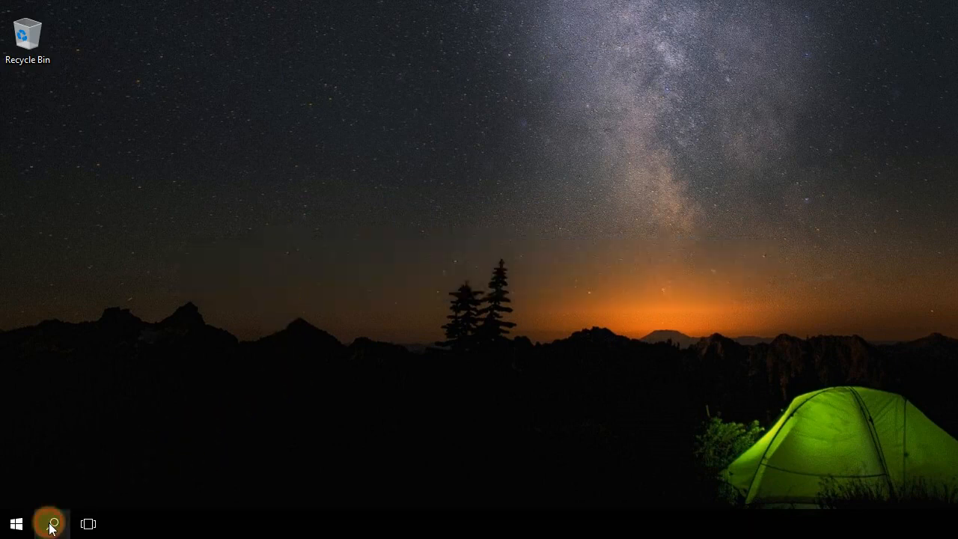
Step: Search for cmd and launch Command Prompt as administrator
left_click(51, 523)
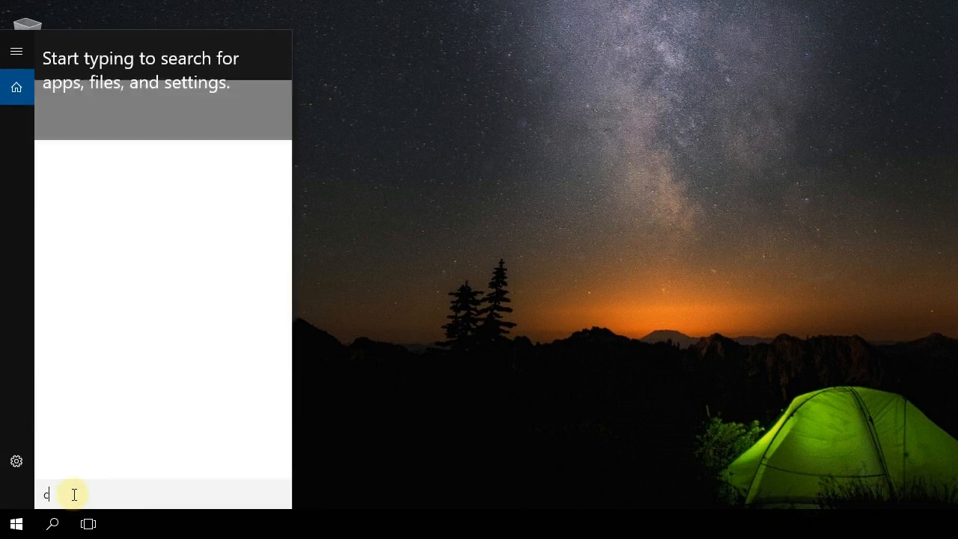
type("md")
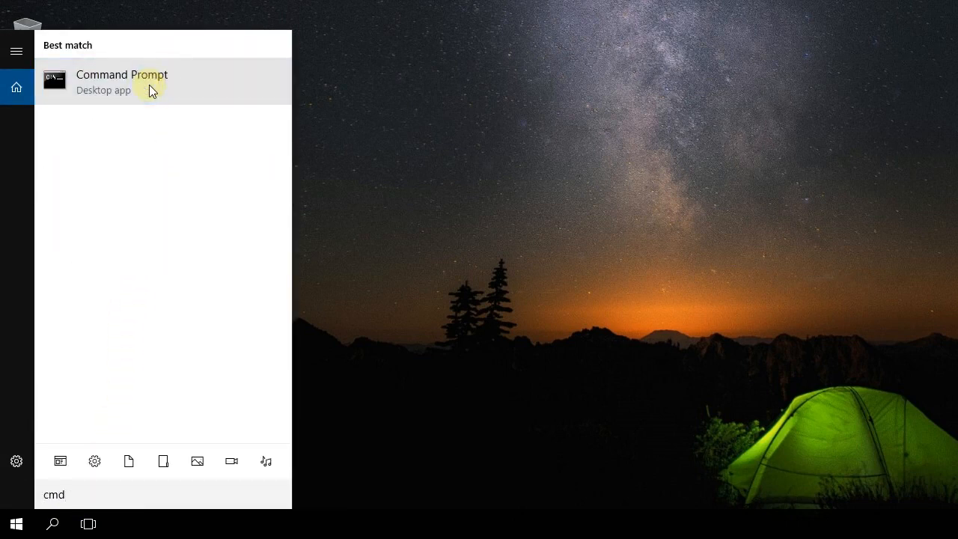
left_click(121, 81)
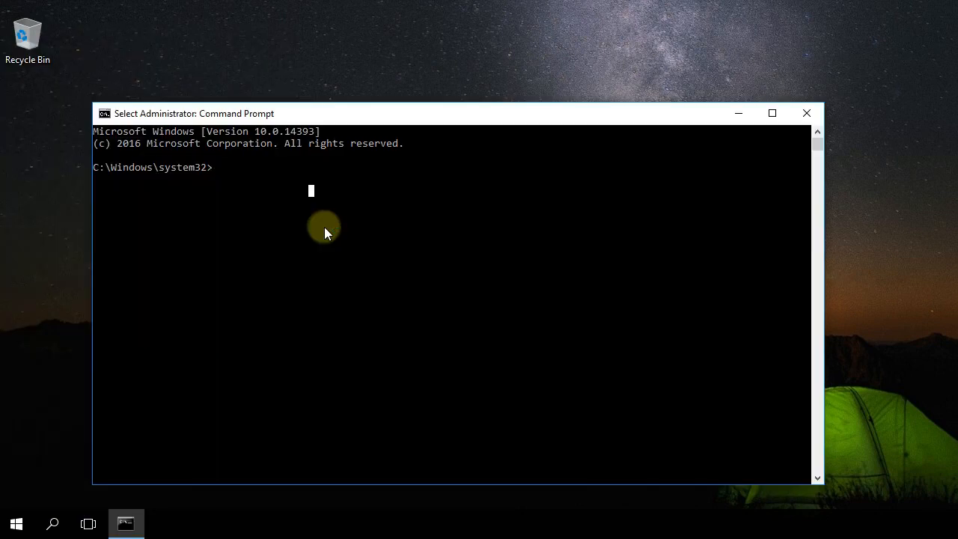
Step: Enter the netsh int ip reset command at the administrator prompt
type("netsh int")
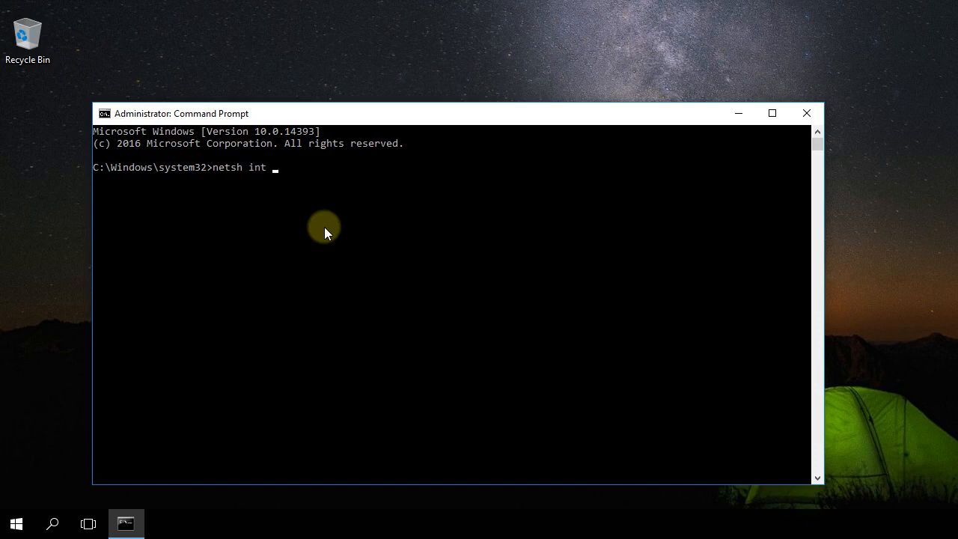
type("ip reset")
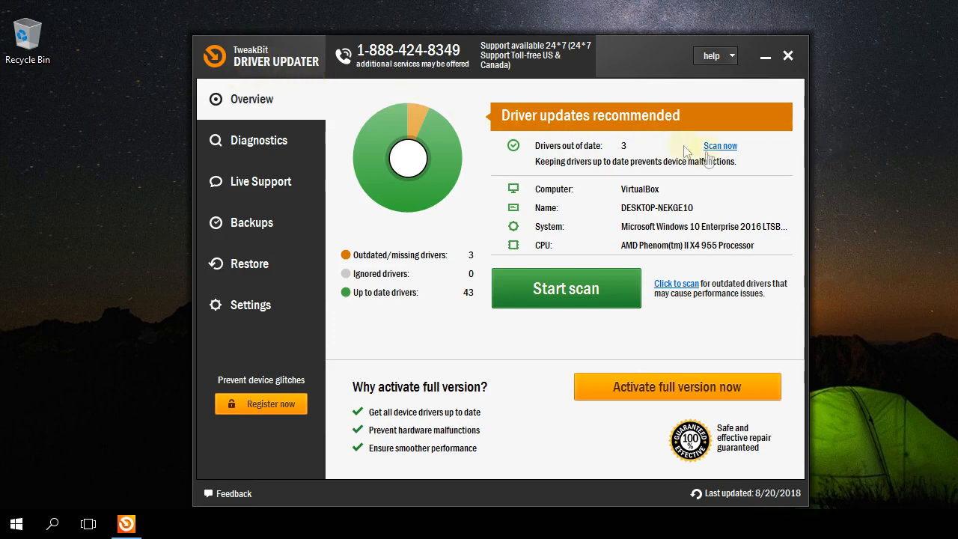
mouse_move(771, 196)
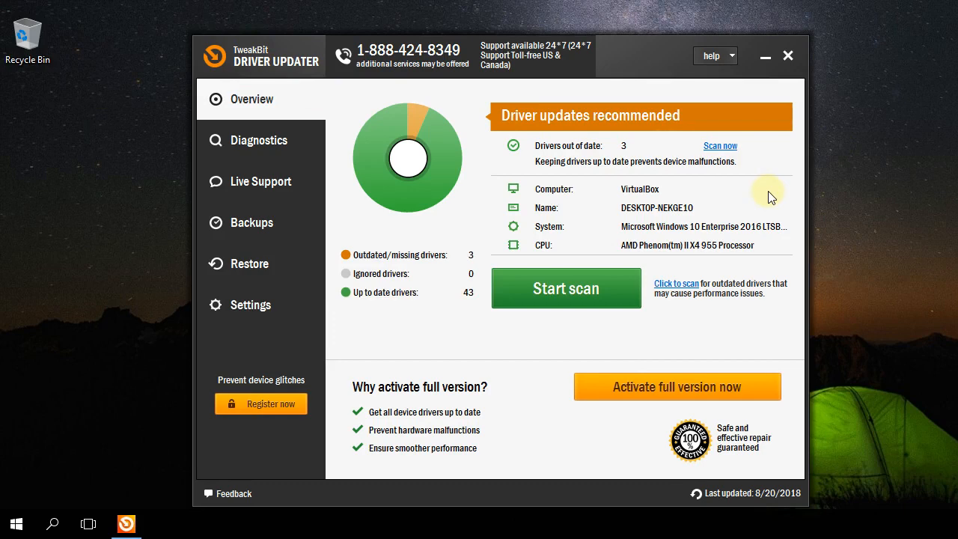
mouse_move(863, 240)
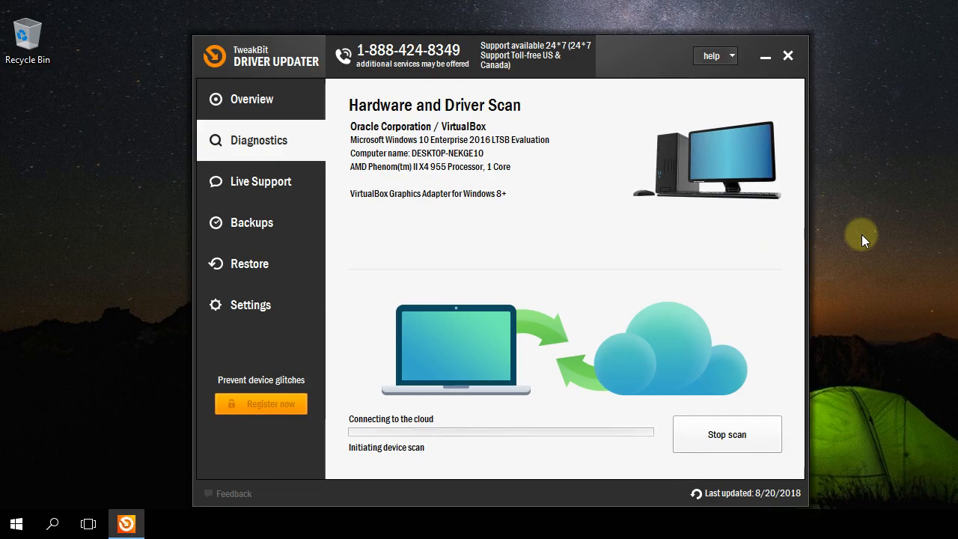
left_click(788, 55)
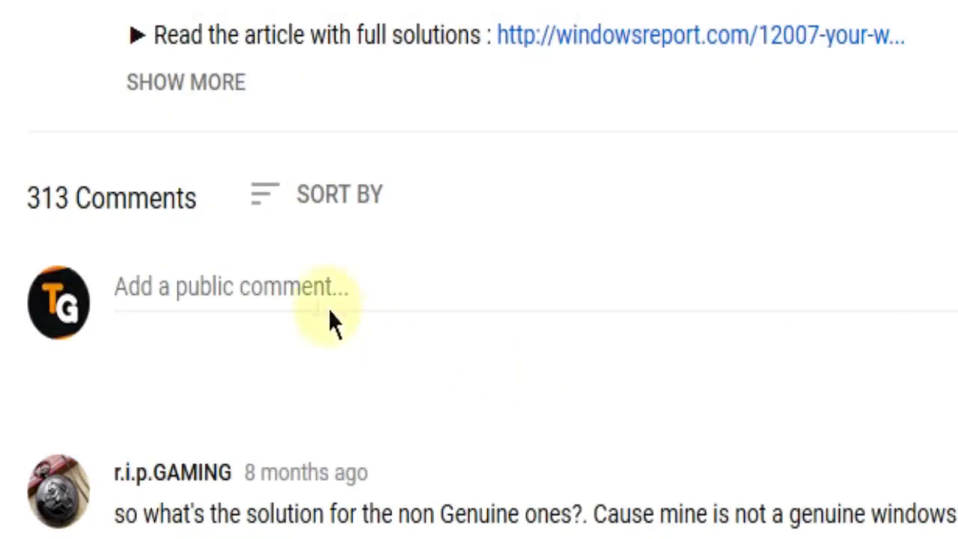
Step: Type "I ha" into the YouTube public comment box
type("I ha")
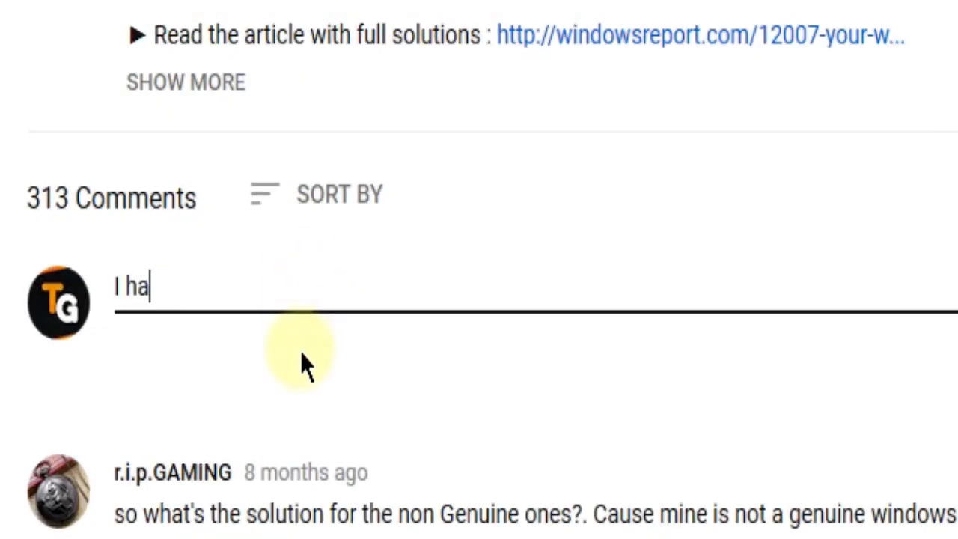